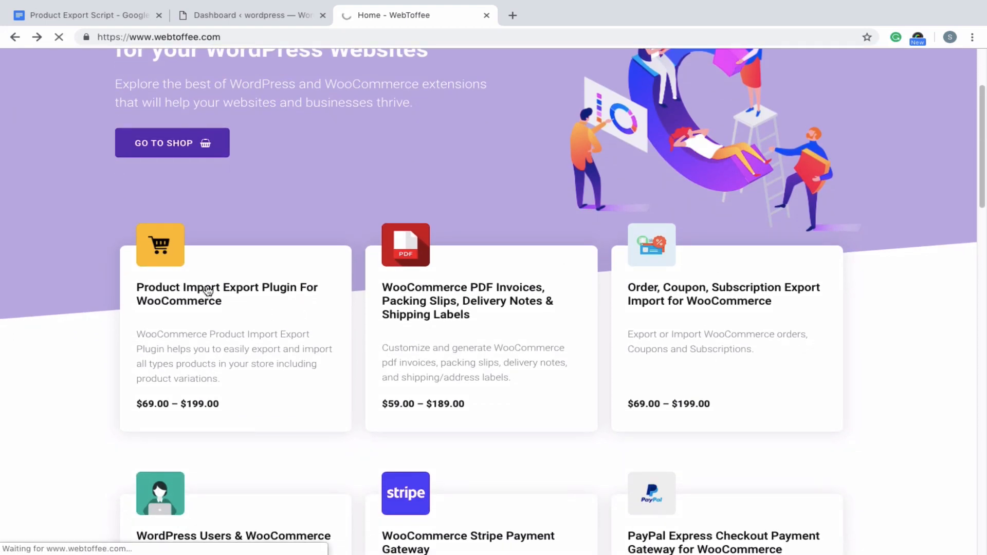
View the Product Import Export plugin page on the WebToffee site.
left_click(226, 293)
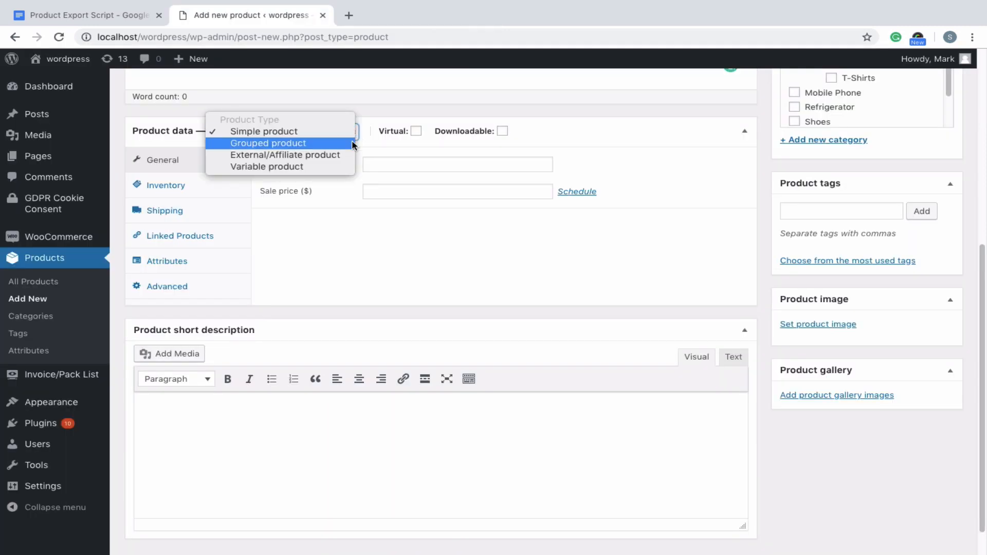
mouse_move(340, 167)
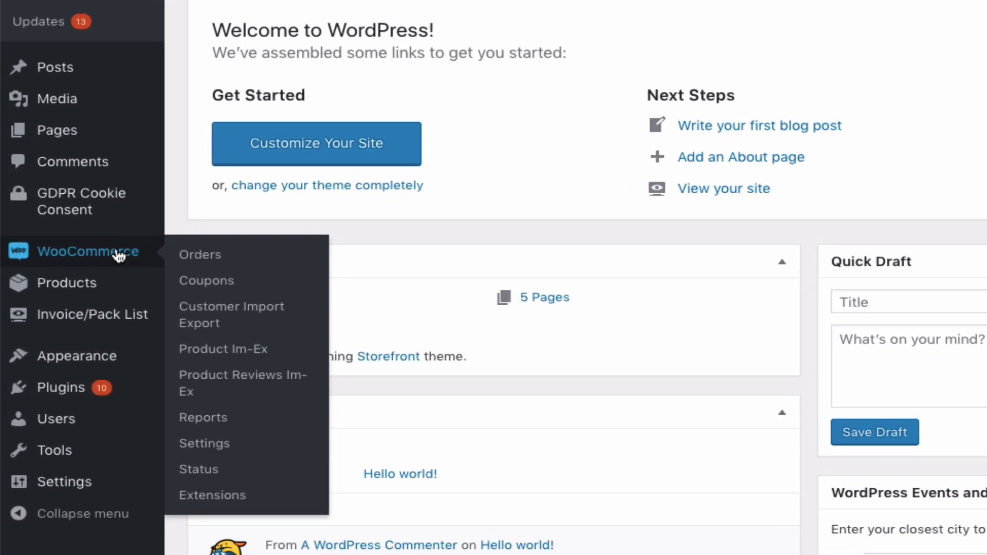
mouse_move(223, 349)
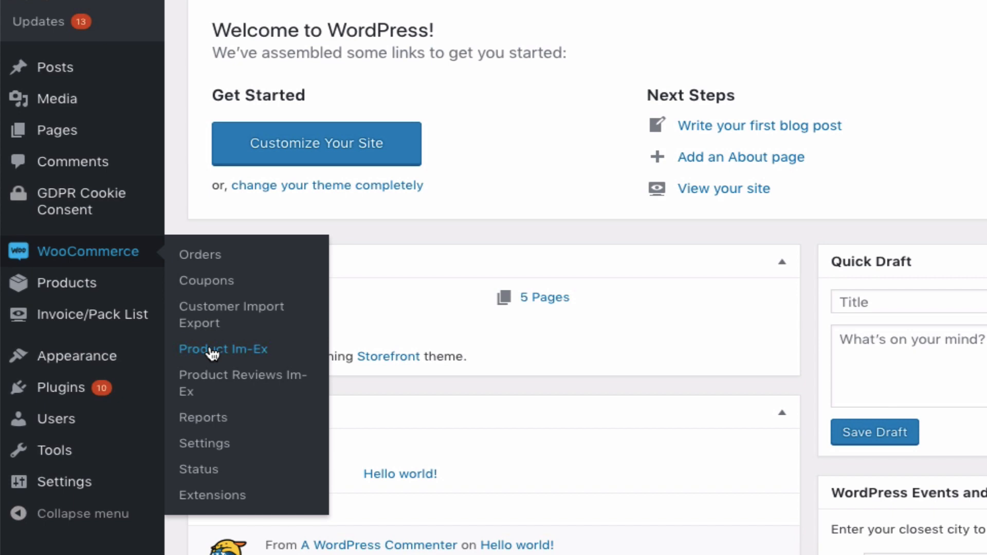
Go to WooCommerce's Product Im-Ex export settings with default values.
left_click(222, 348)
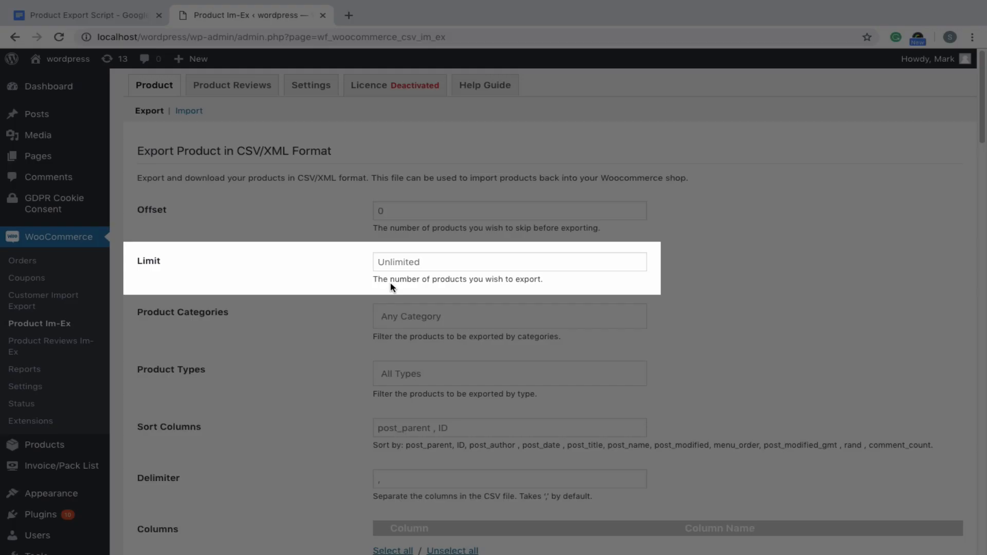
Enter an export offset of 10 and a limit of 50 products.
type("1")
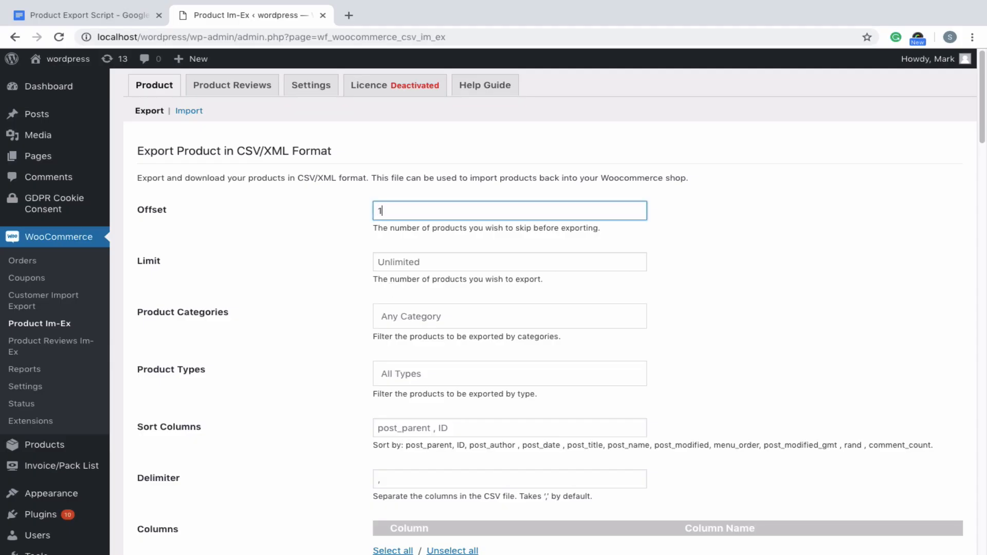
type("0")
left_click(509, 261)
type("50")
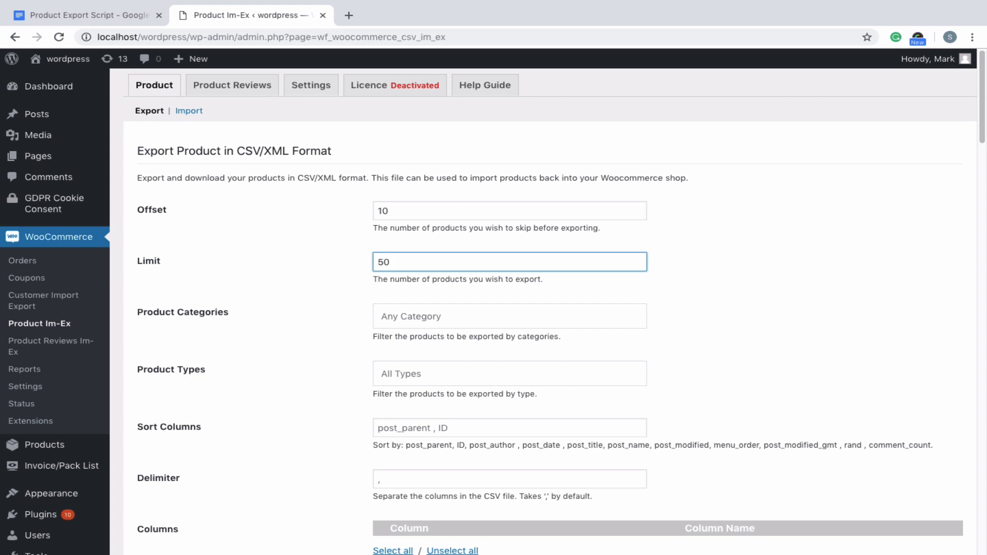
left_click(508, 316)
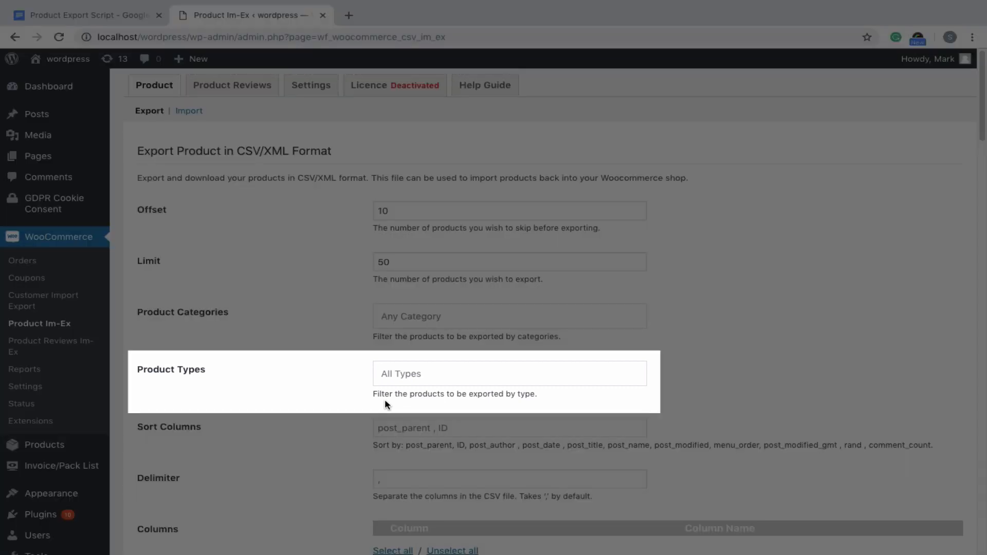
Add Simple, External/Affiliate and Variable product types to the filter, then reload to defaults.
left_click(509, 372)
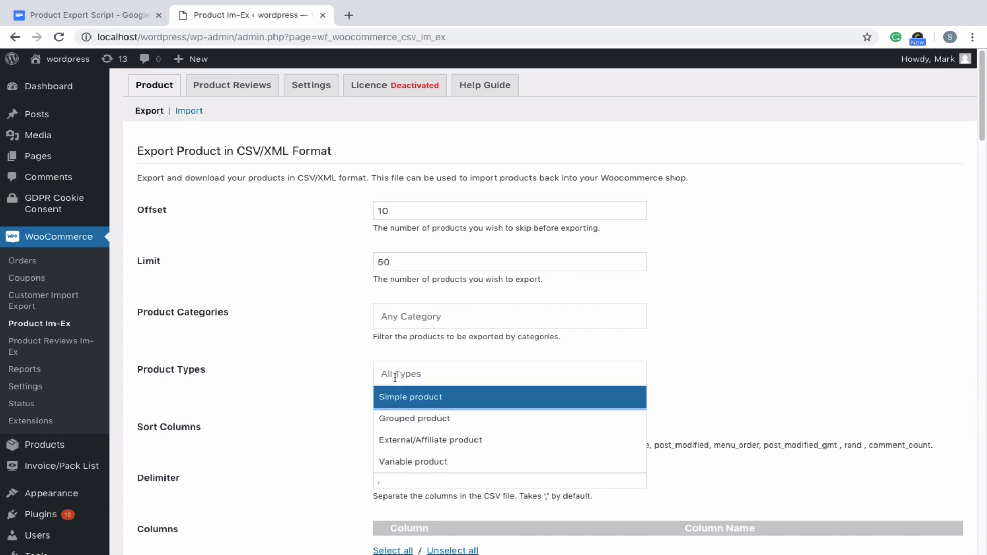
left_click(411, 397)
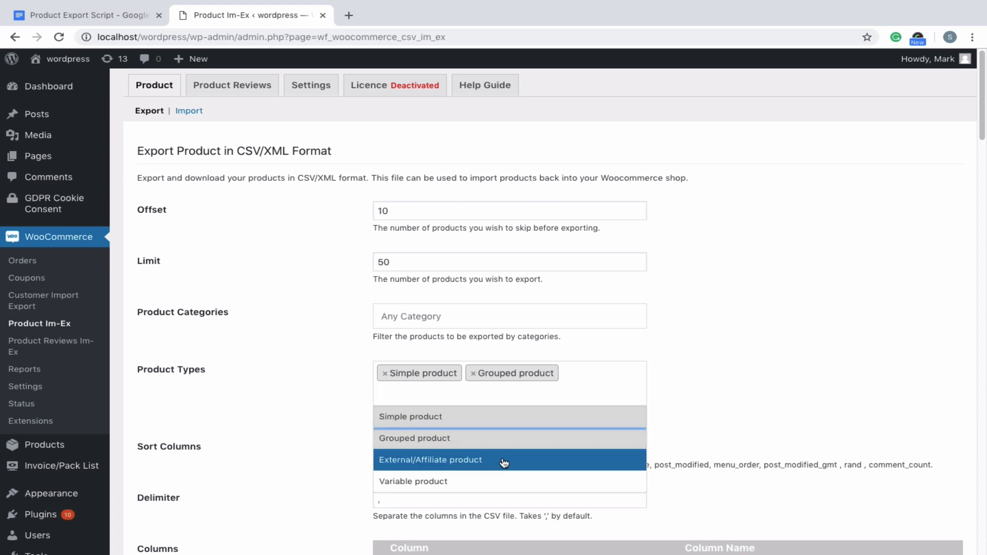
left_click(431, 460)
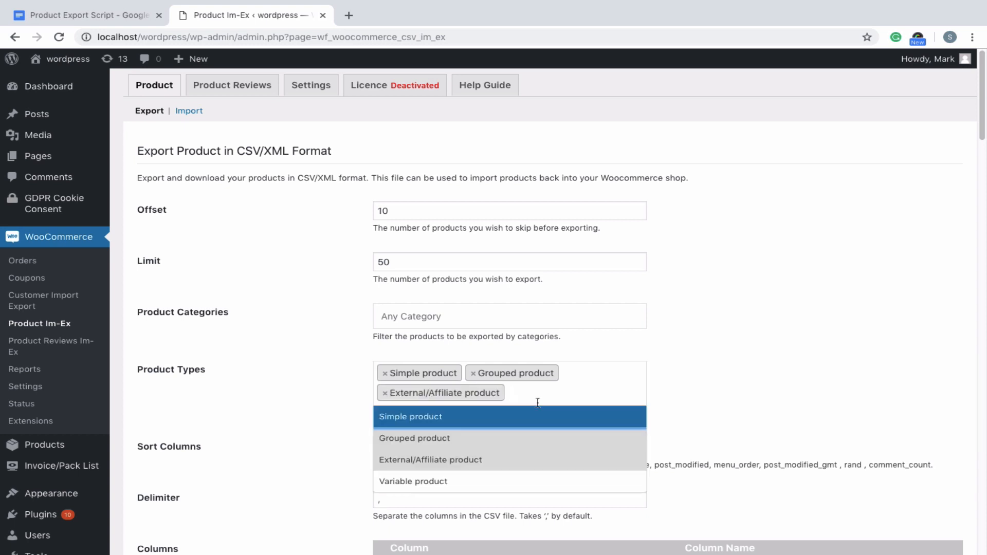
left_click(414, 481)
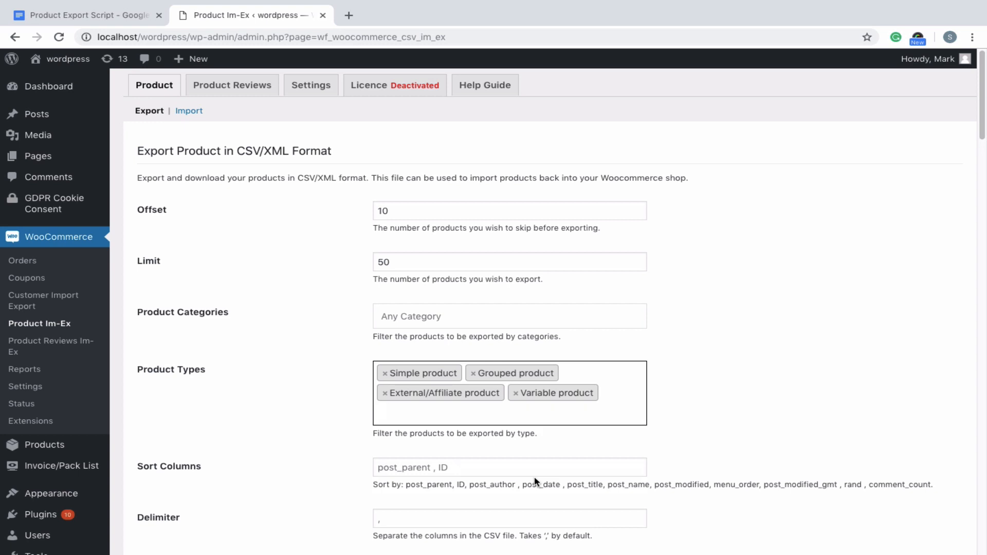
left_click(510, 414)
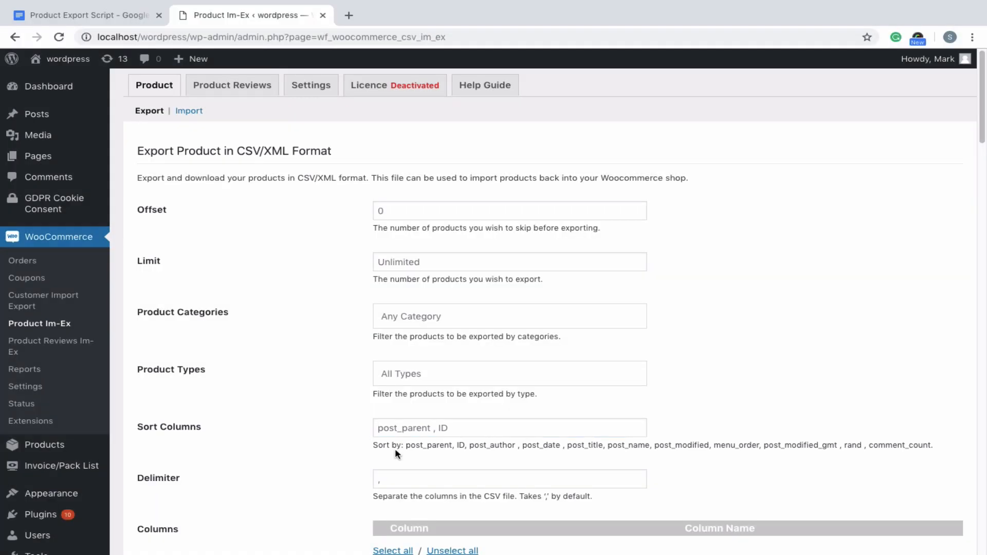
Replace the post_name export column name with 'Name' in the Columns mapping.
scroll("down", 3)
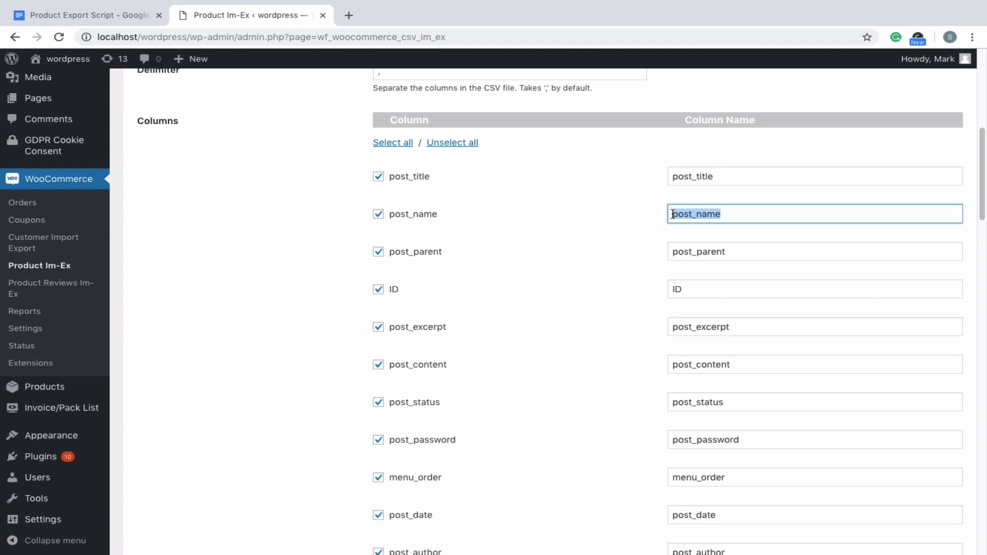
type("Name")
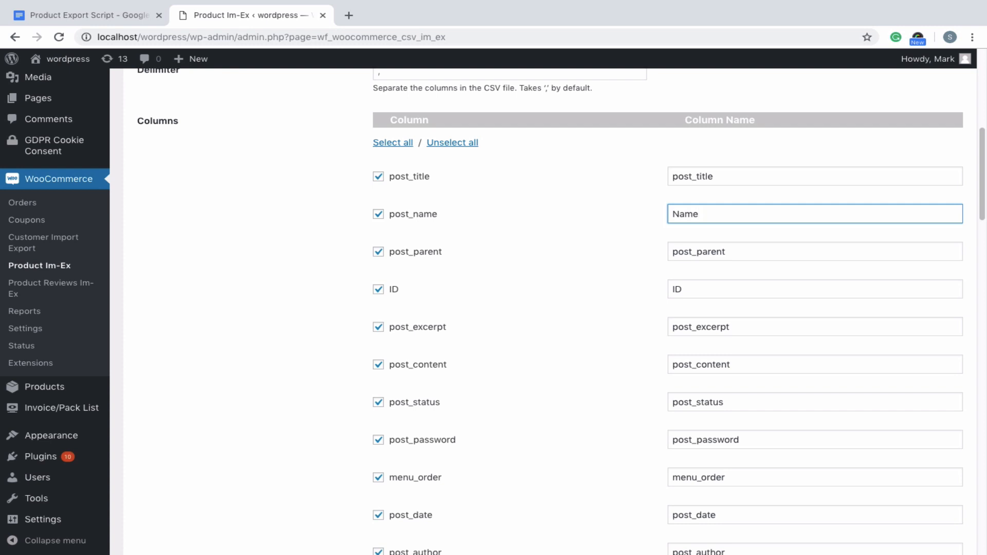
scroll("down", 3)
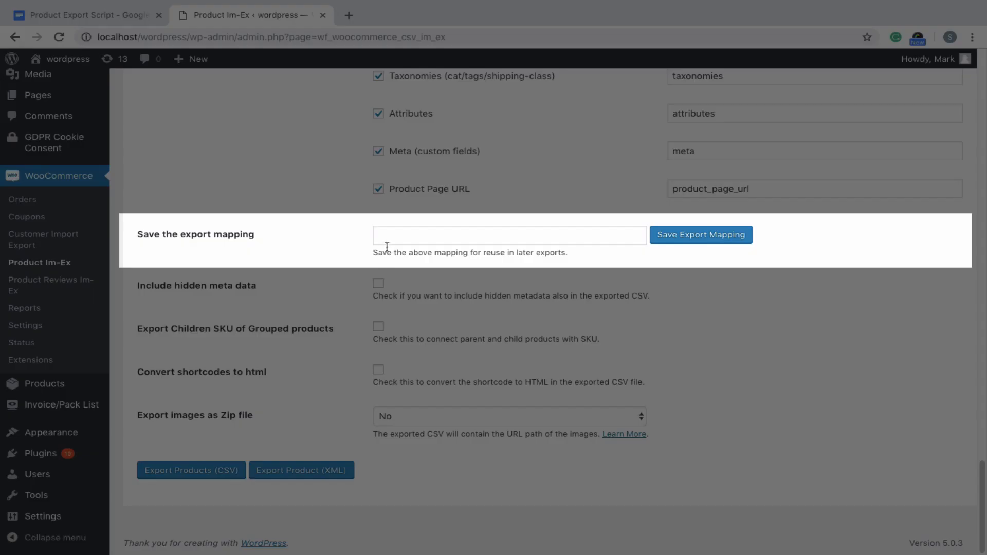
Save the export column mapping under the name 'Export Map'.
type("Export")
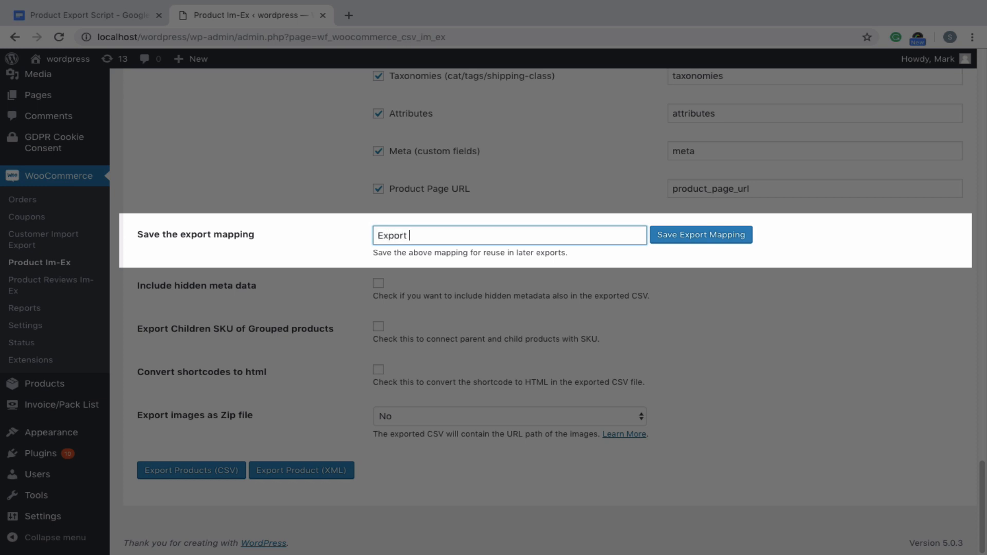
type("Map")
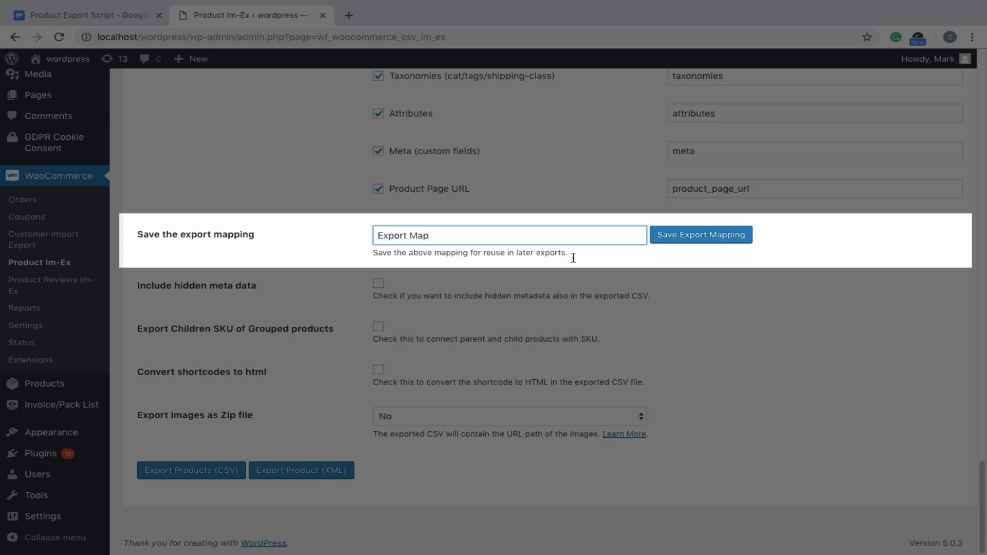
left_click(700, 234)
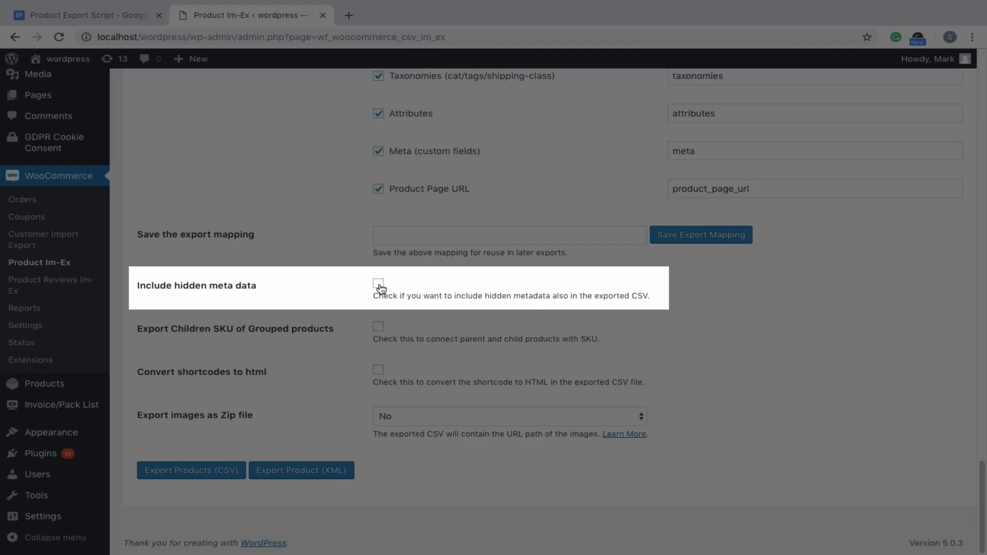
left_click(379, 284)
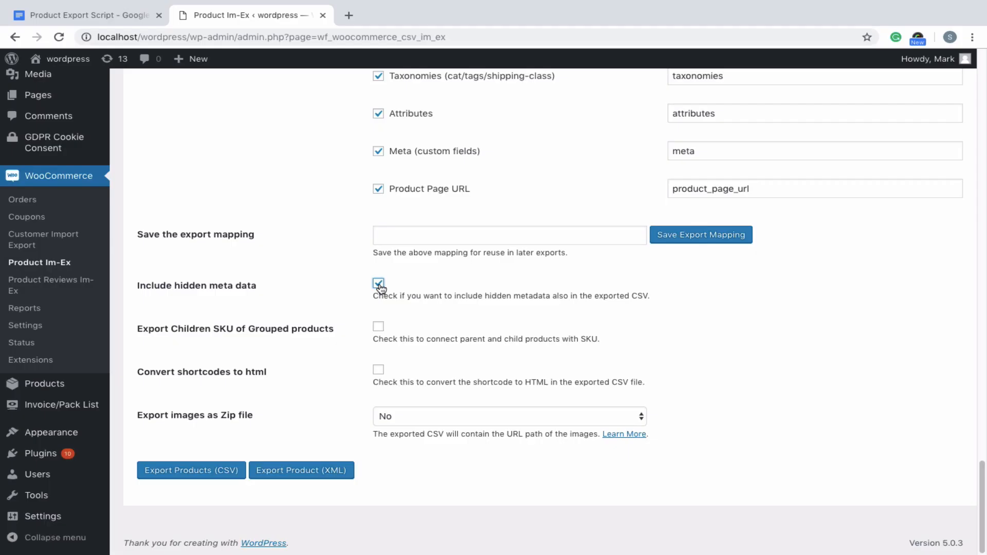
left_click(378, 283)
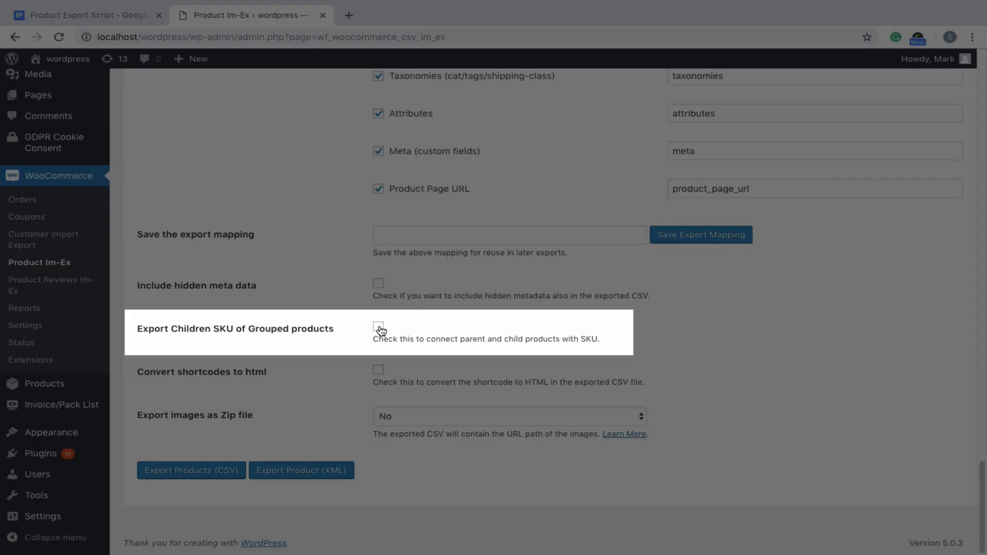
left_click(378, 329)
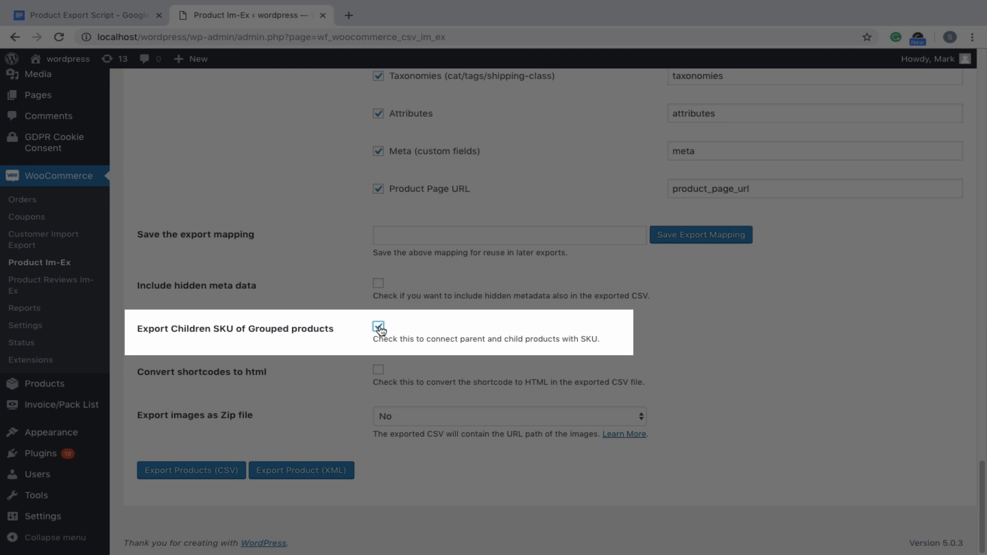
left_click(377, 327)
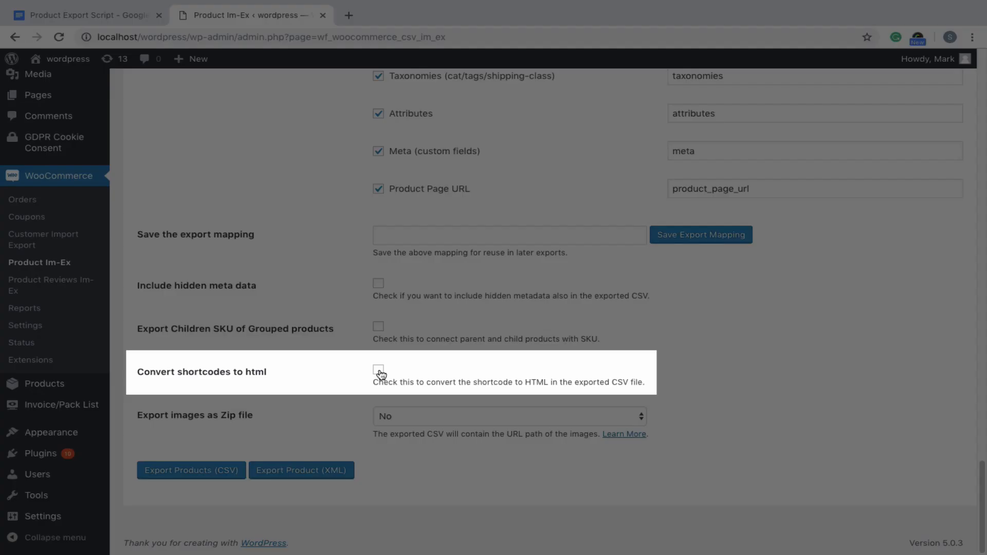
left_click(378, 371)
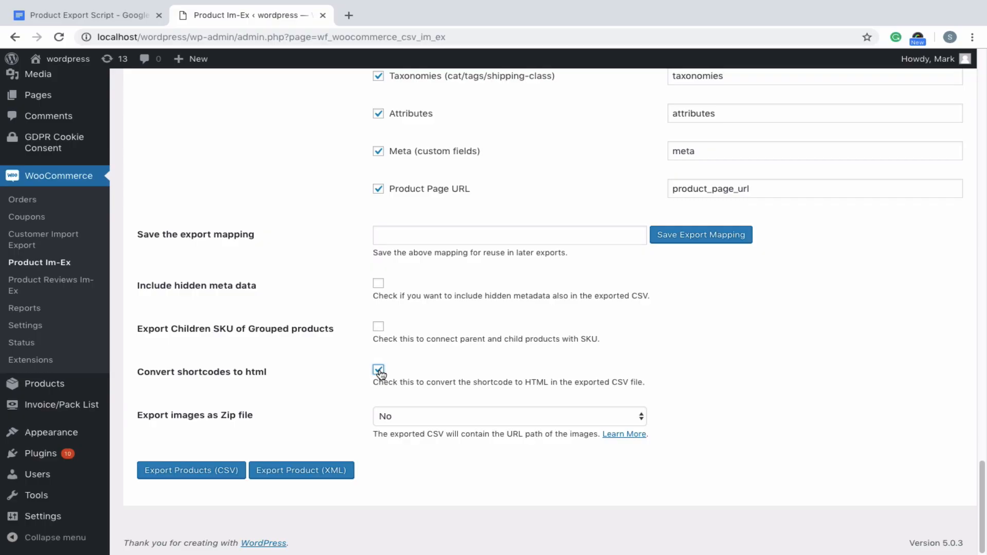
left_click(378, 369)
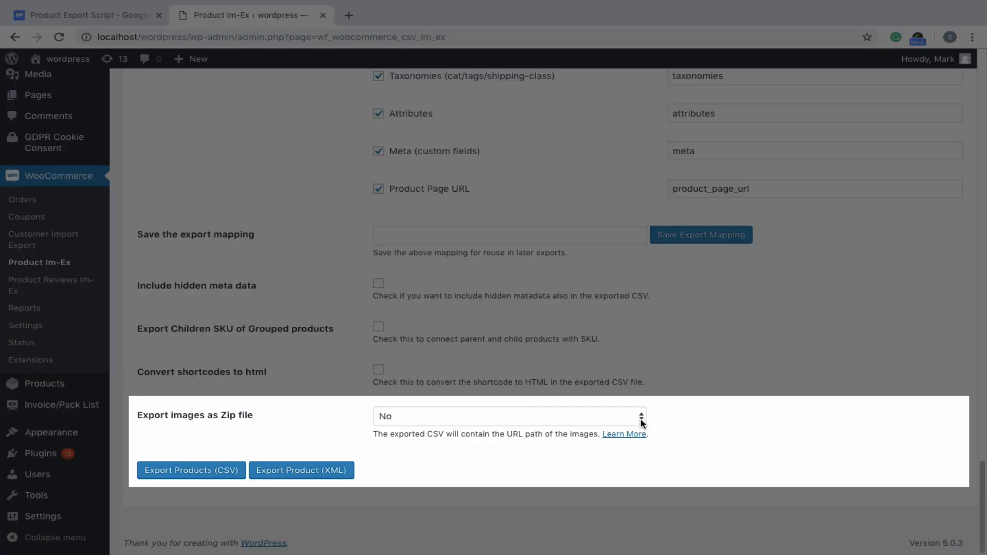
Set 'Export images as Zip file' to Yes and run the product images export.
left_click(509, 416)
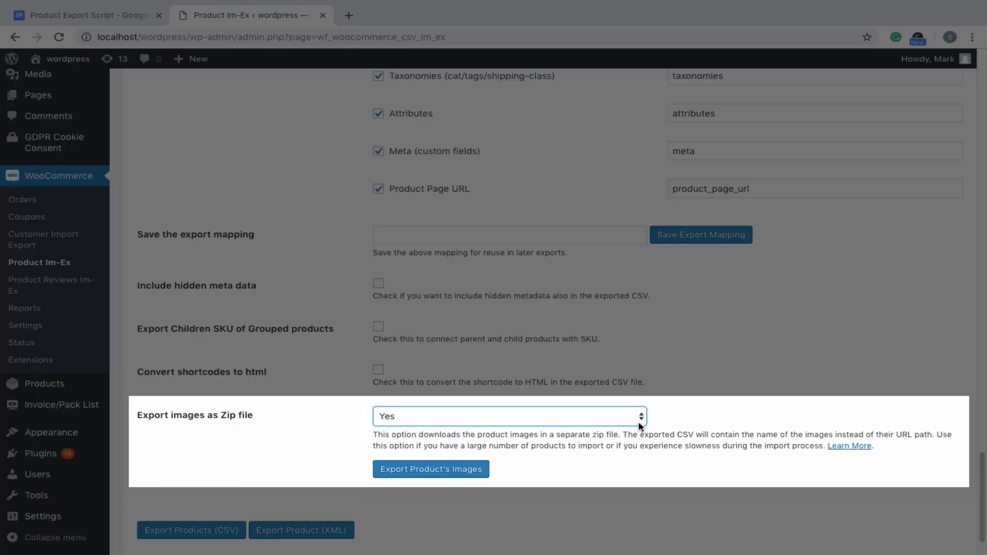
mouse_move(431, 469)
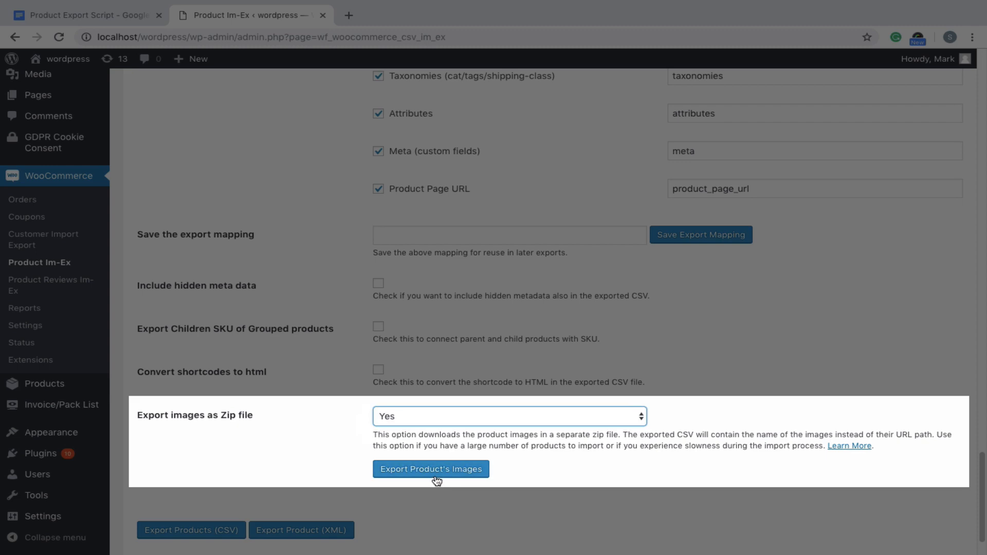
left_click(431, 469)
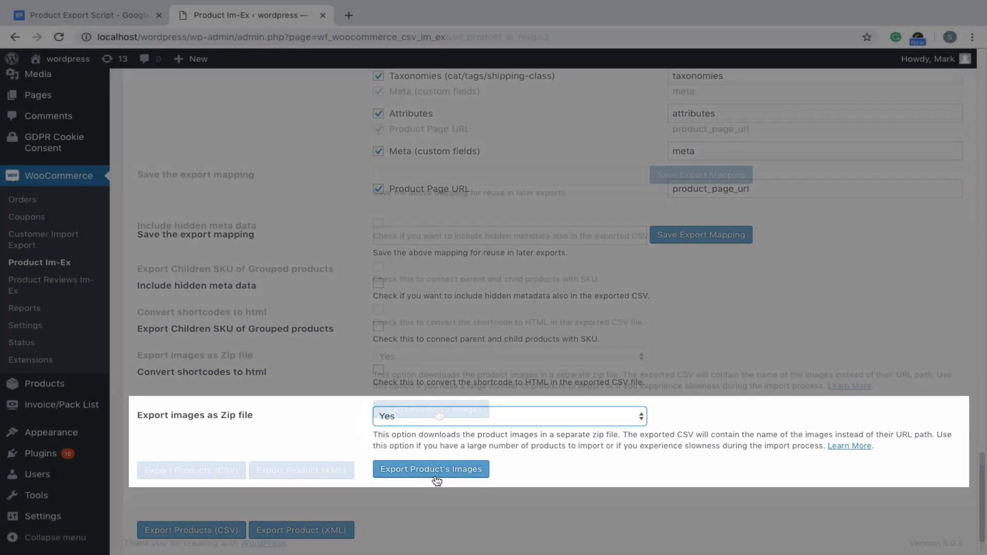
left_click(431, 469)
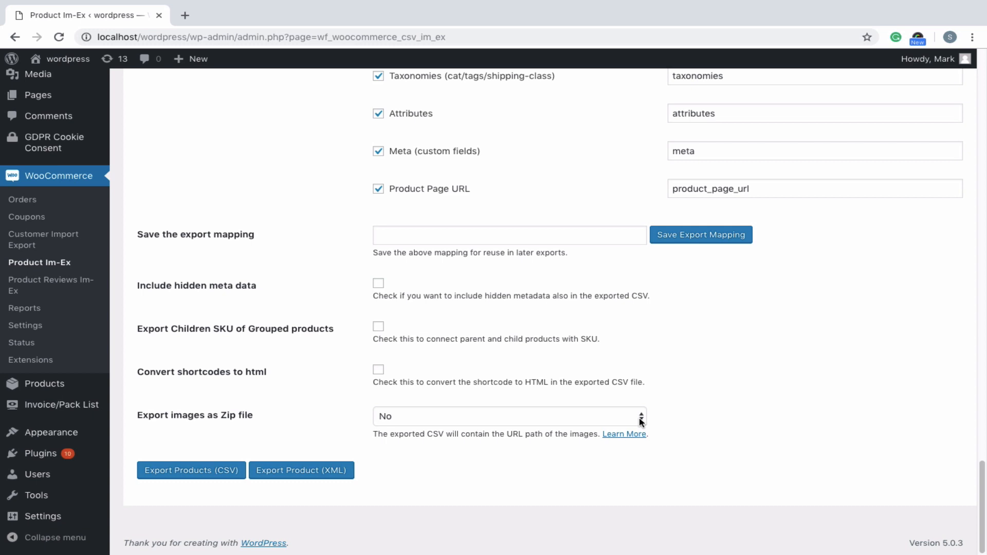
left_click(508, 415)
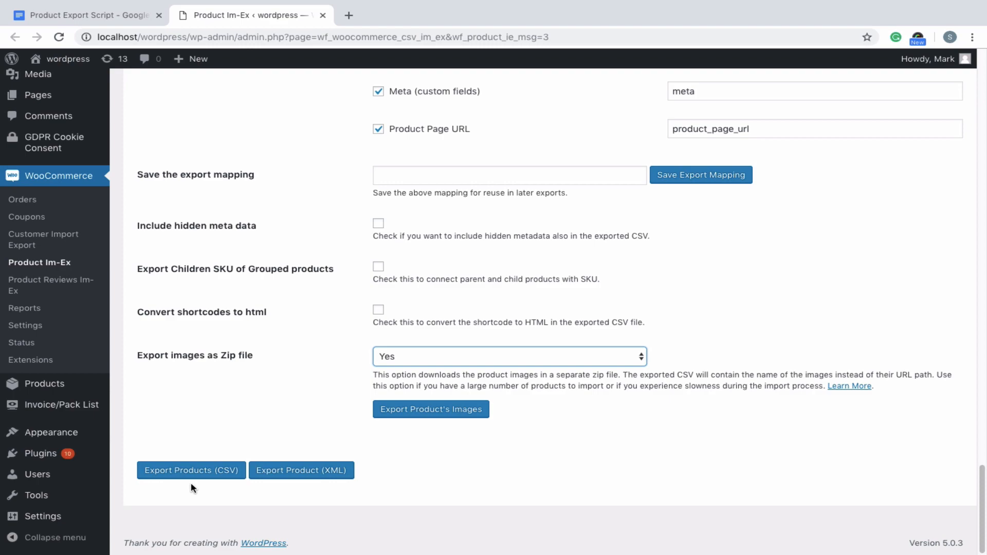
Run Export Products (CSV) so the woocommerce CSV file downloads in the browser.
left_click(191, 470)
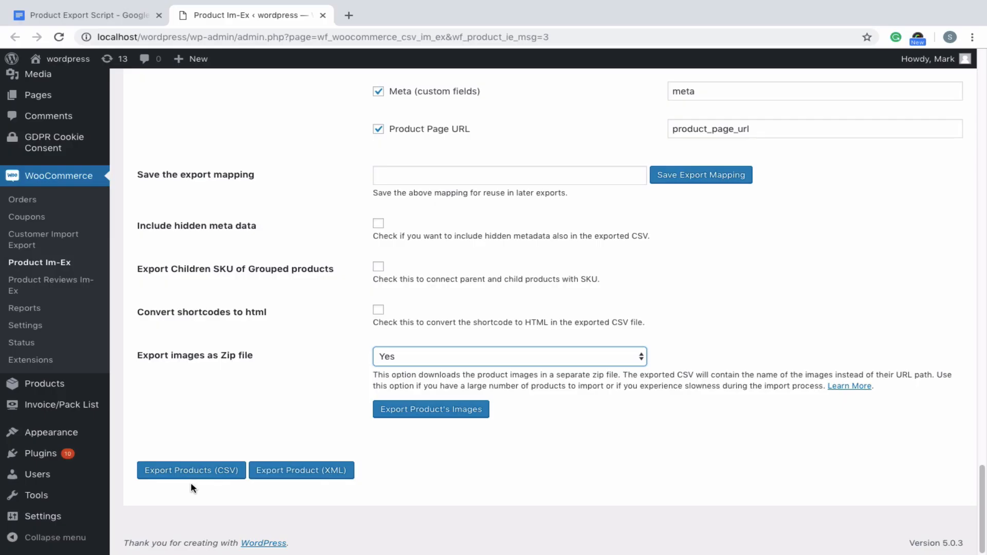
left_click(301, 470)
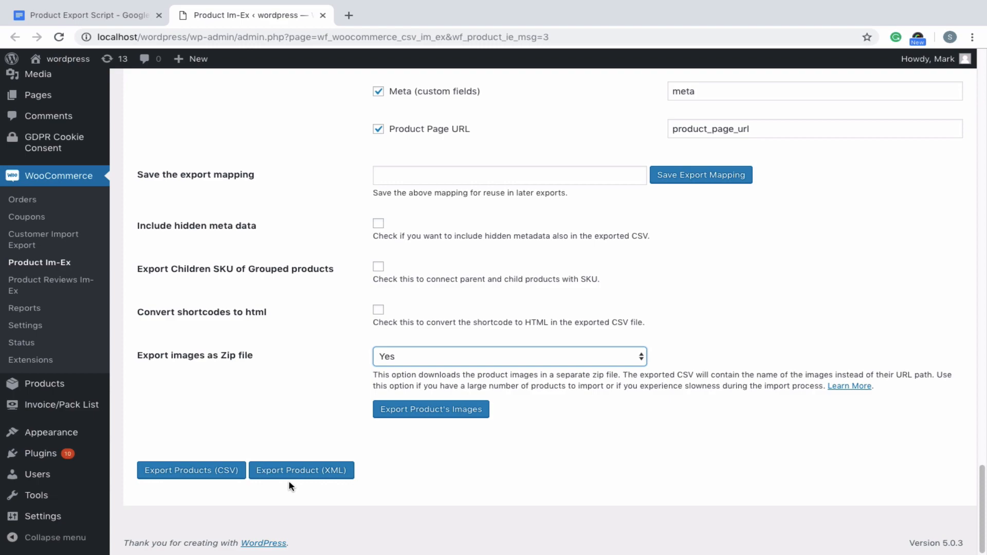
left_click(191, 470)
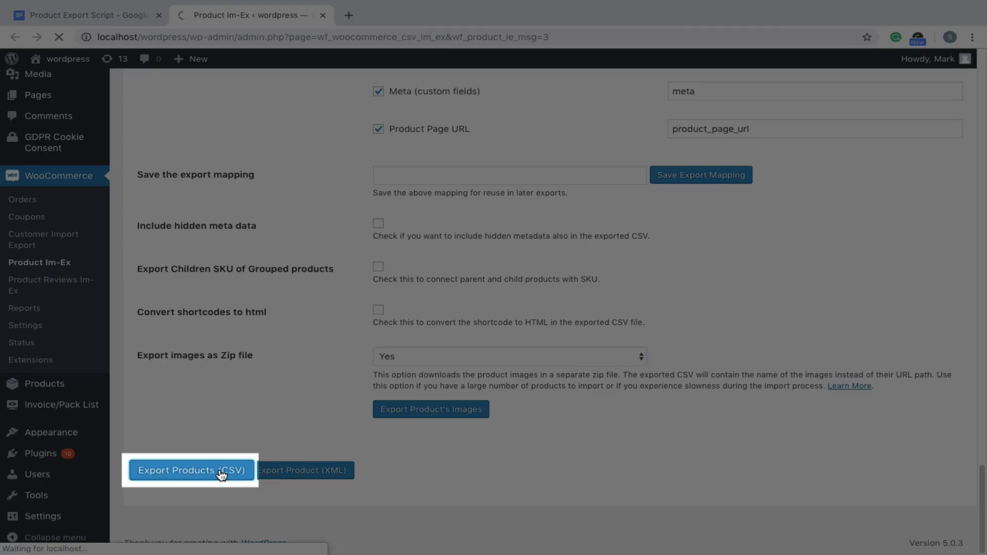
left_click(191, 470)
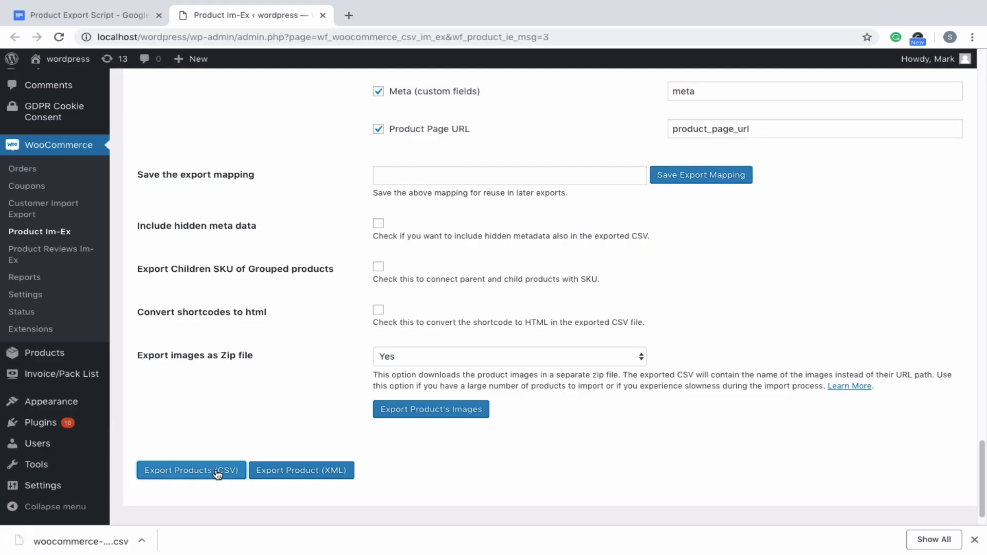